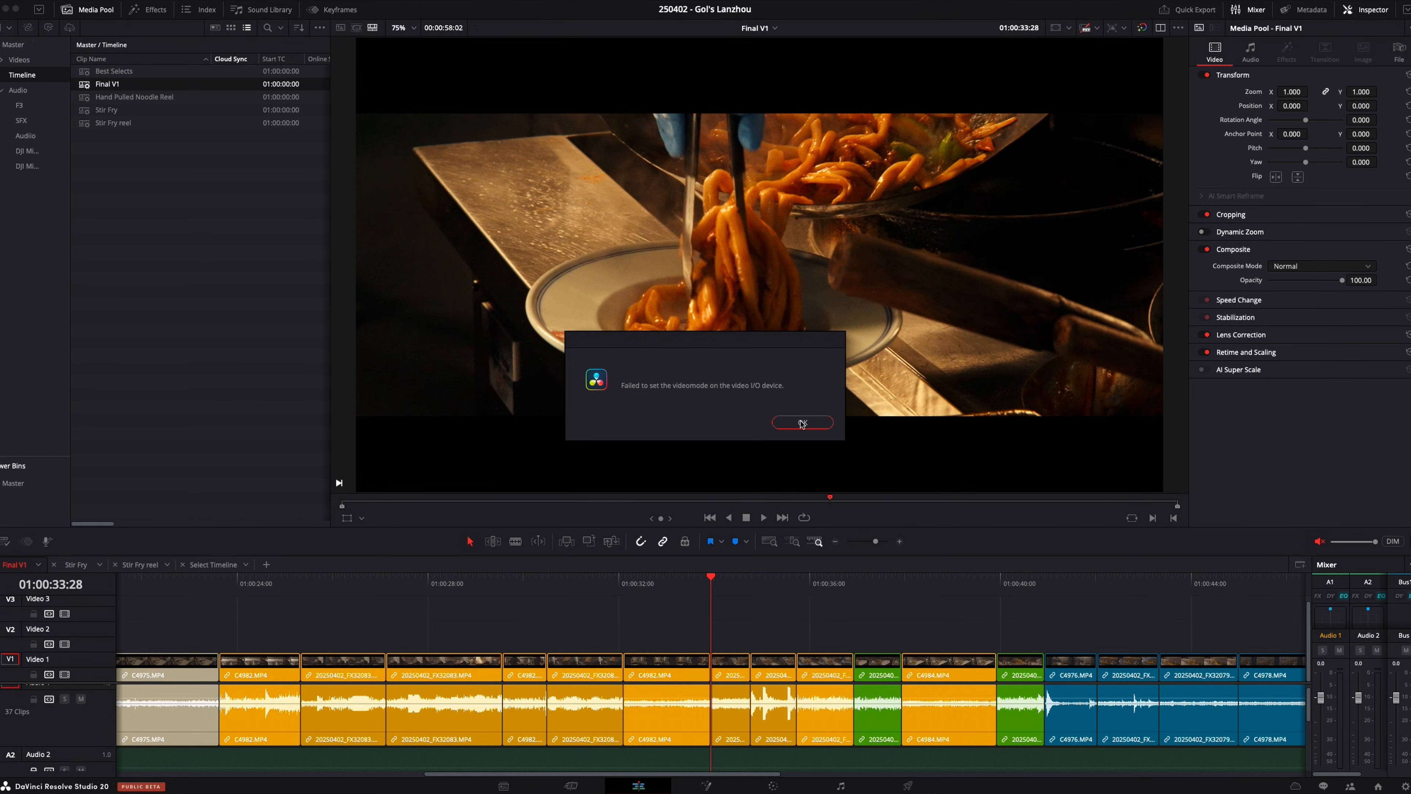
Dismiss the 'Failed to set the videomode' error with OK
{"action": "left_click", "coordinate": [803, 422]}
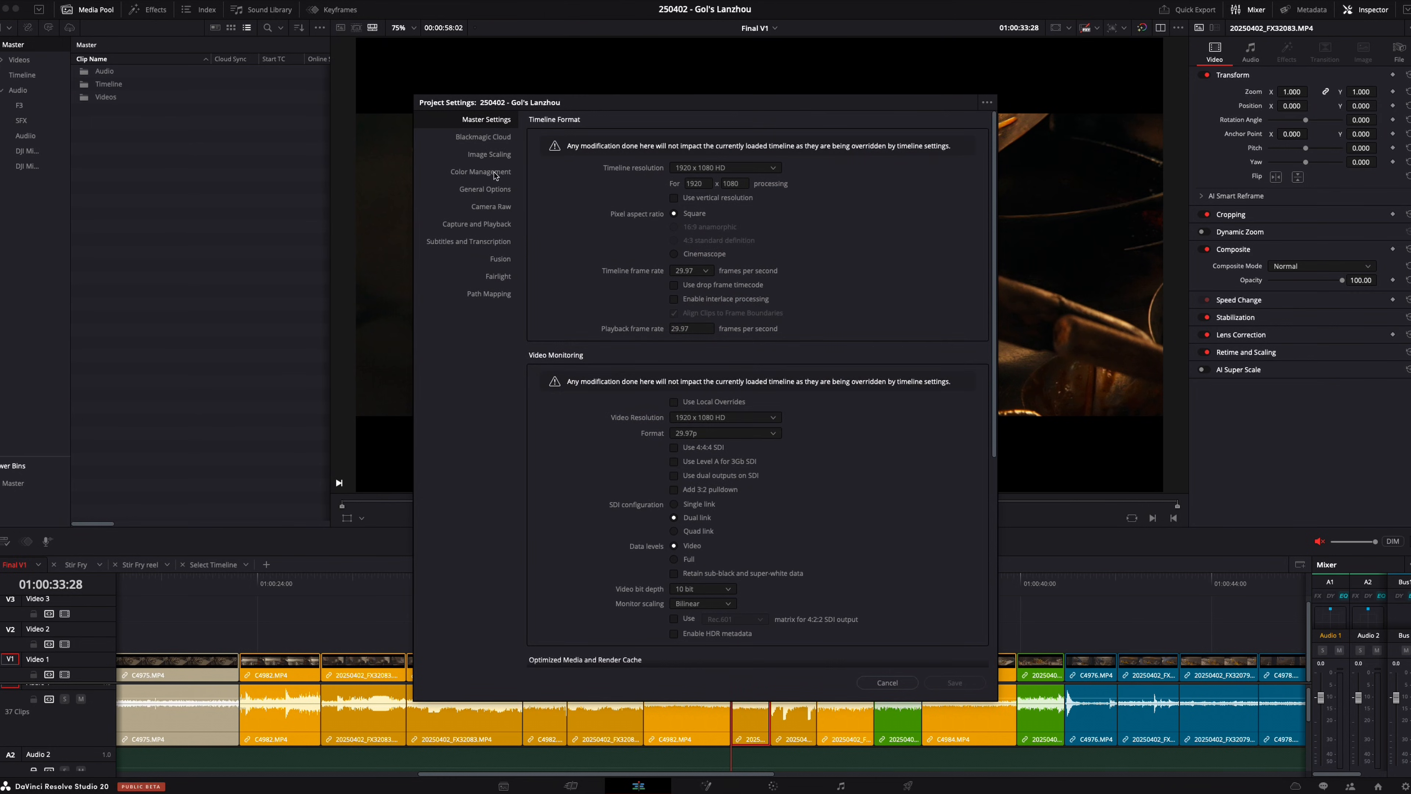
In Color Management, set timeline space DaVinci WG/Intermediate and output Rec.709 Gamma 2.2, then save
{"action": "left_click", "coordinate": [480, 172]}
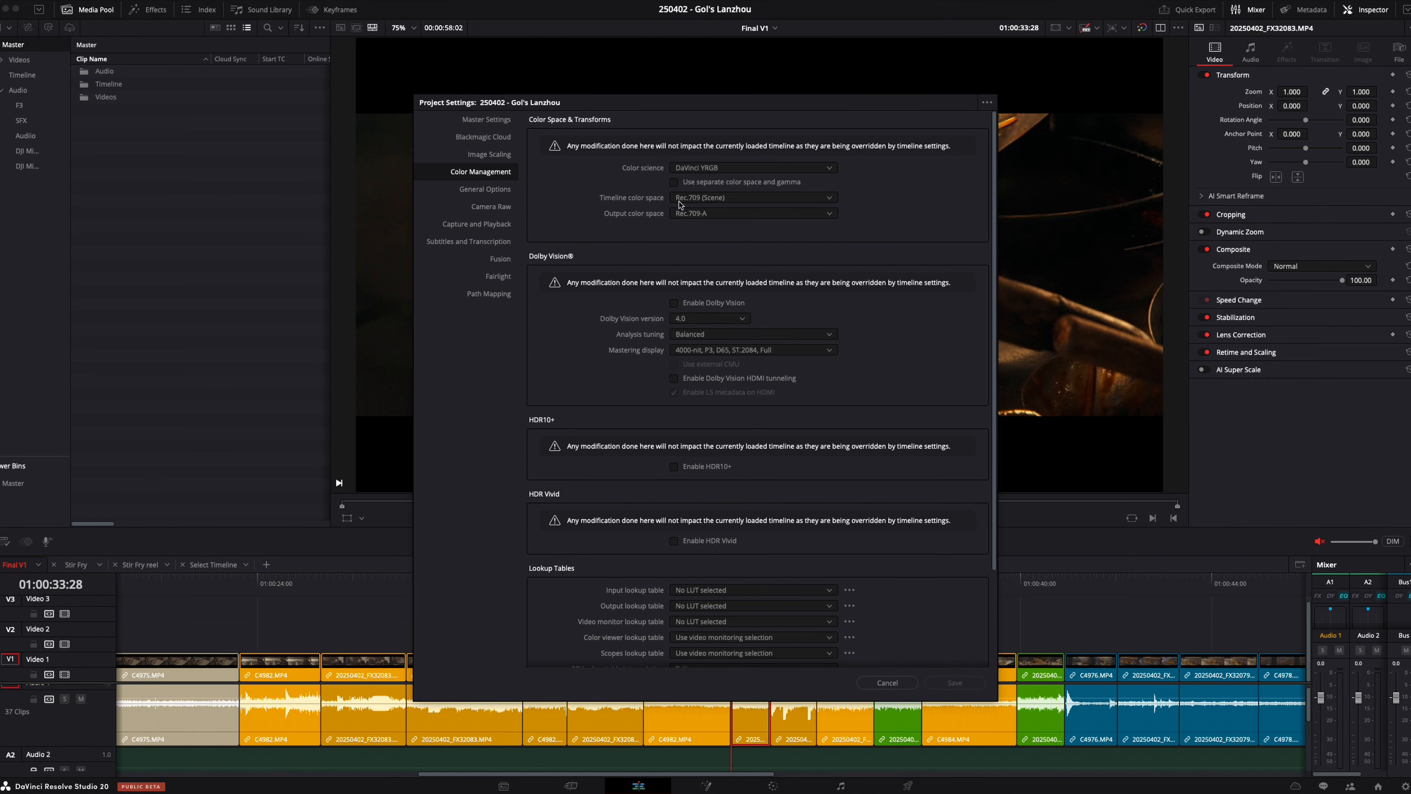
{"action": "left_click", "coordinate": [754, 213]}
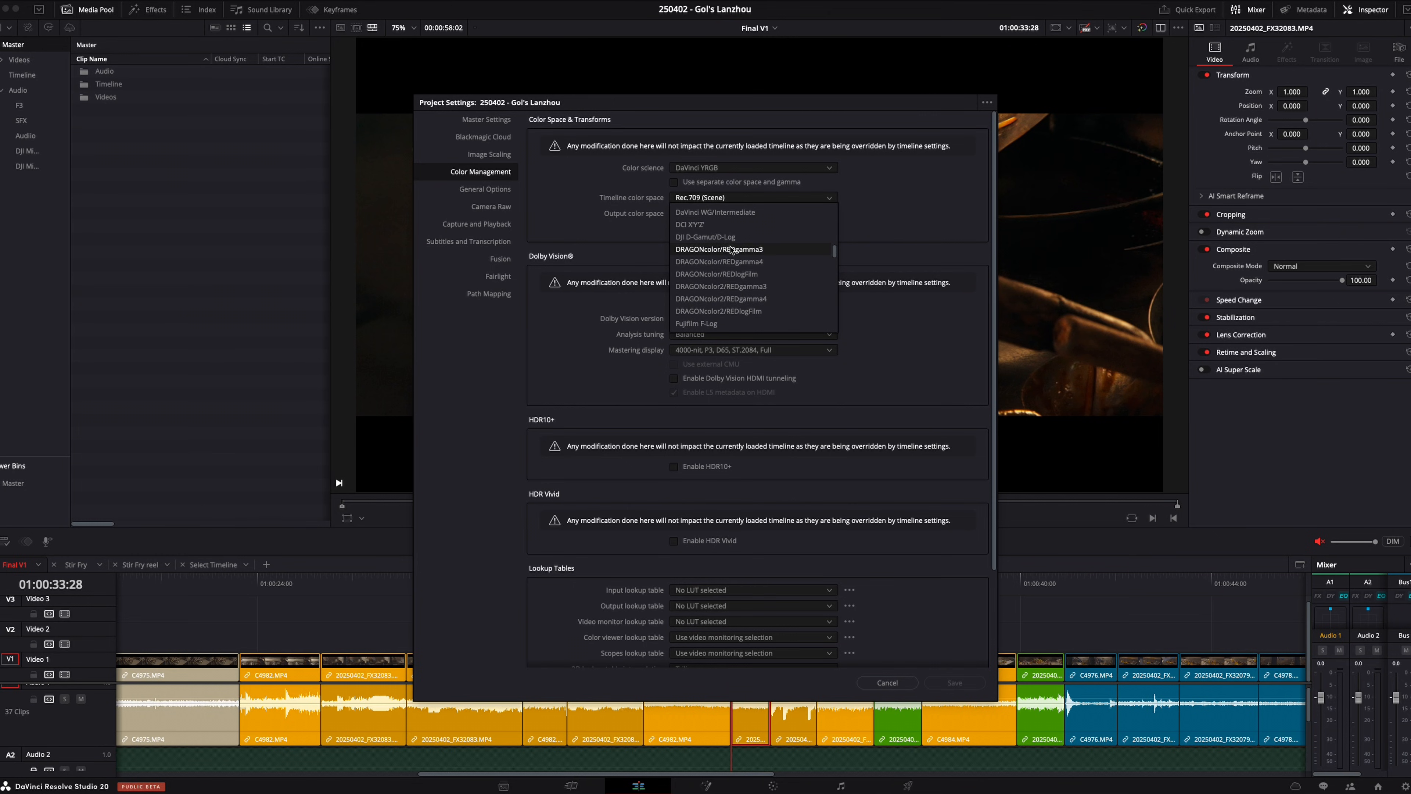
{"action": "left_click", "coordinate": [752, 213]}
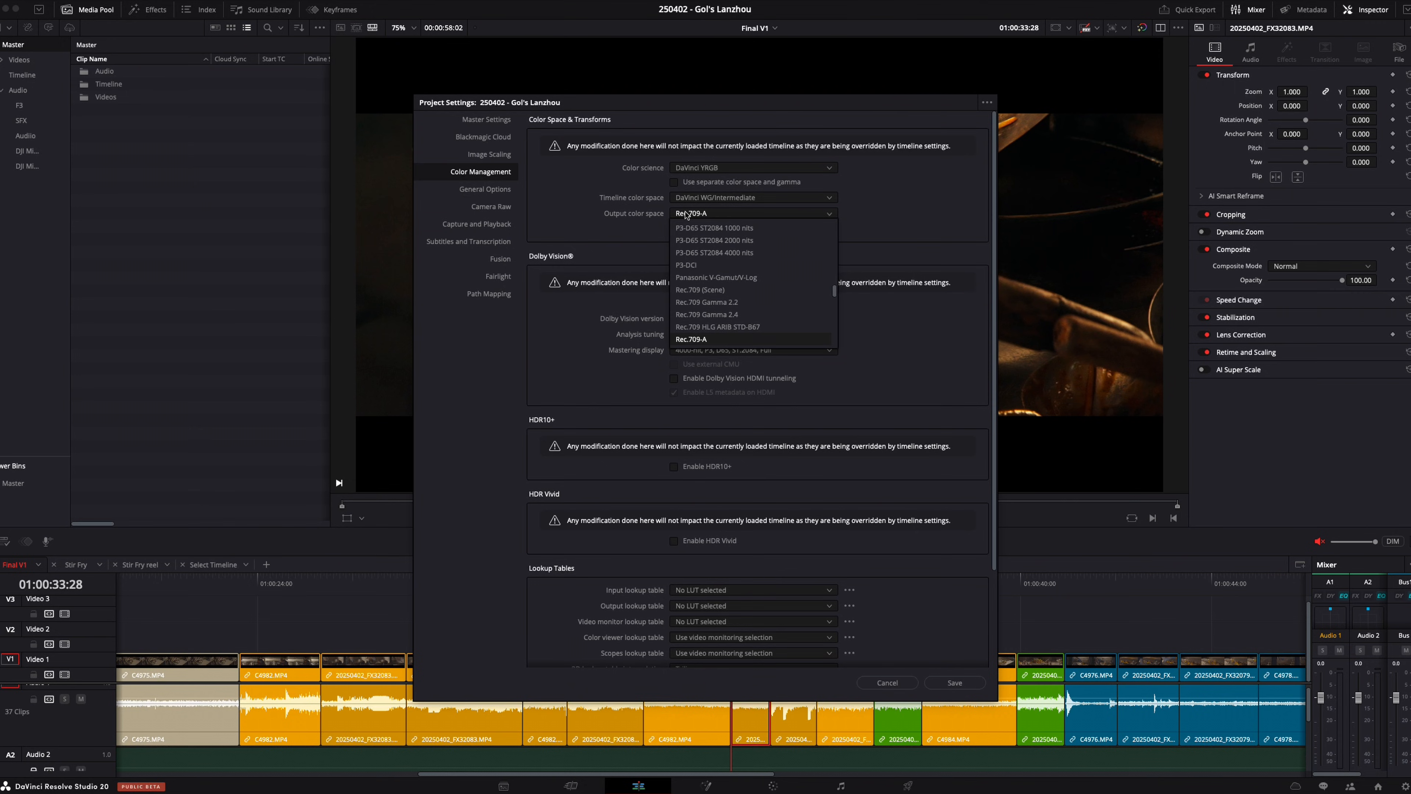
{"action": "scroll", "scroll_direction": "down", "scroll_amount": 3}
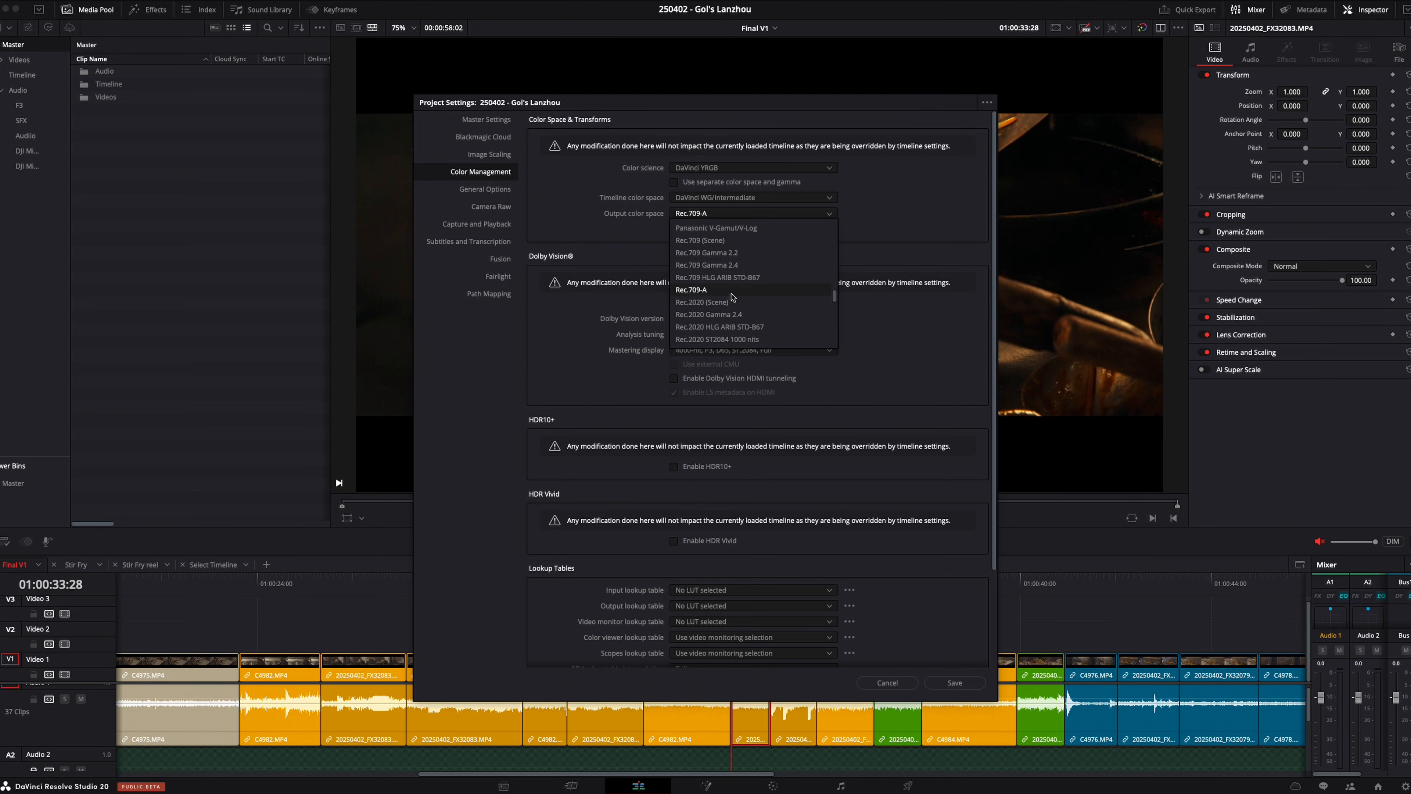
{"action": "mouse_move", "coordinate": [707, 253]}
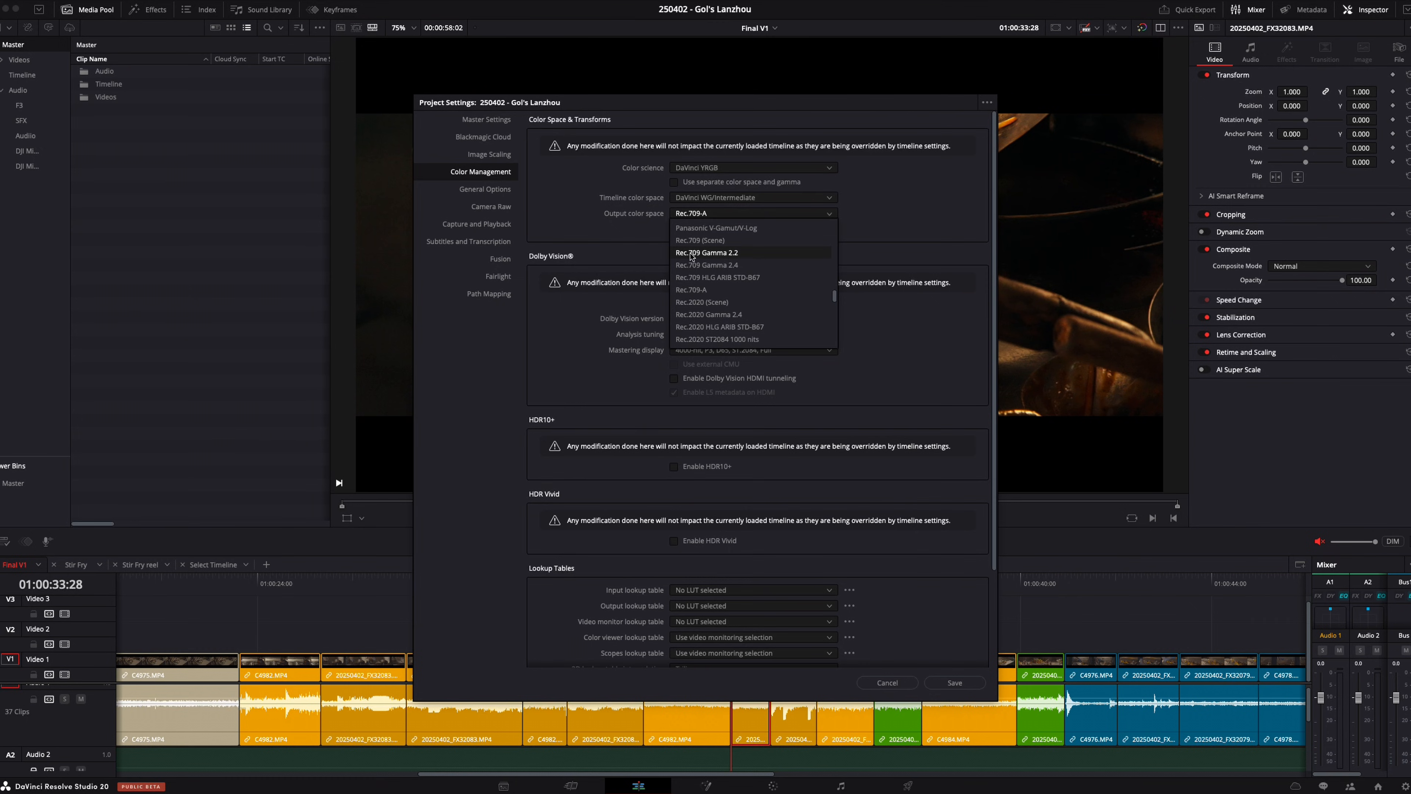
{"action": "mouse_move", "coordinate": [760, 262]}
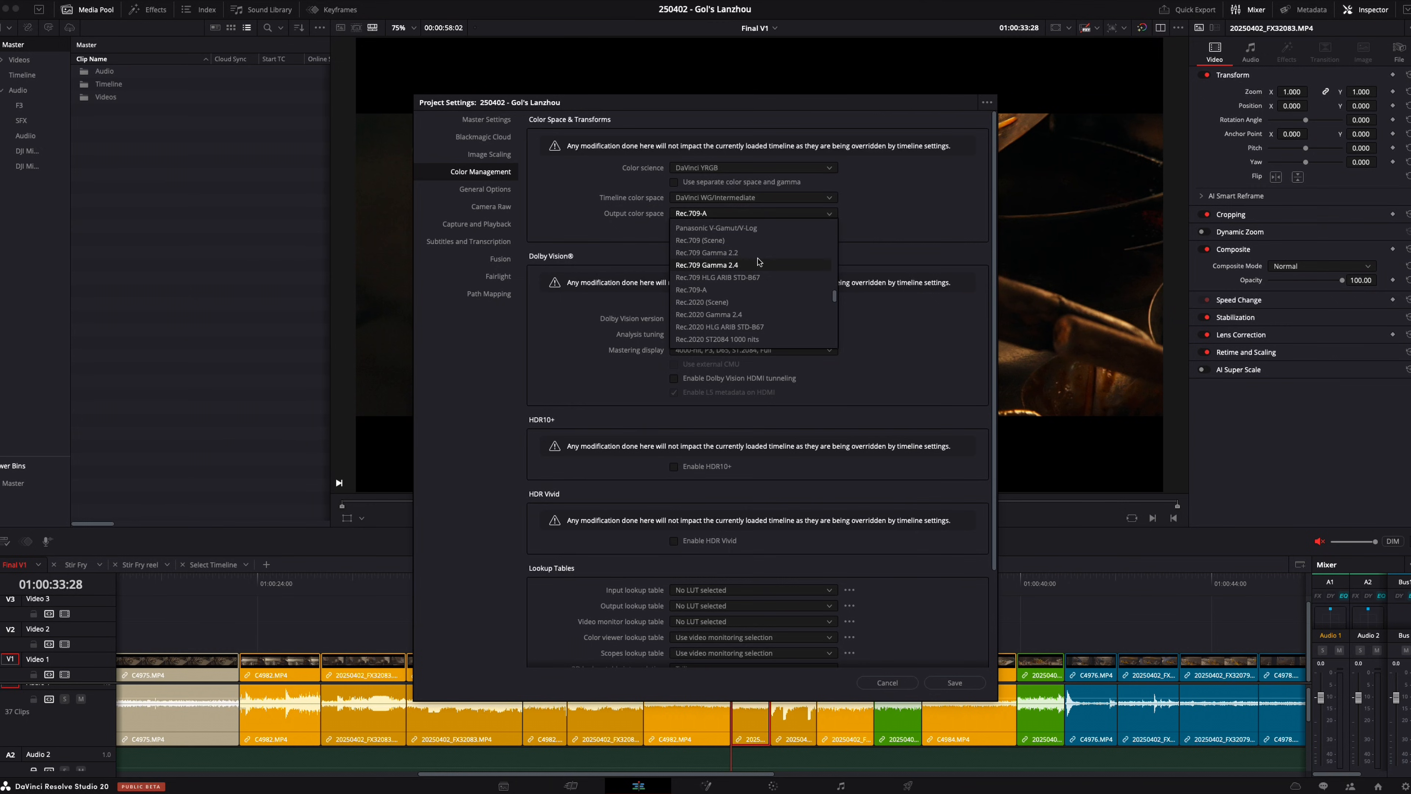
{"action": "mouse_move", "coordinate": [732, 267]}
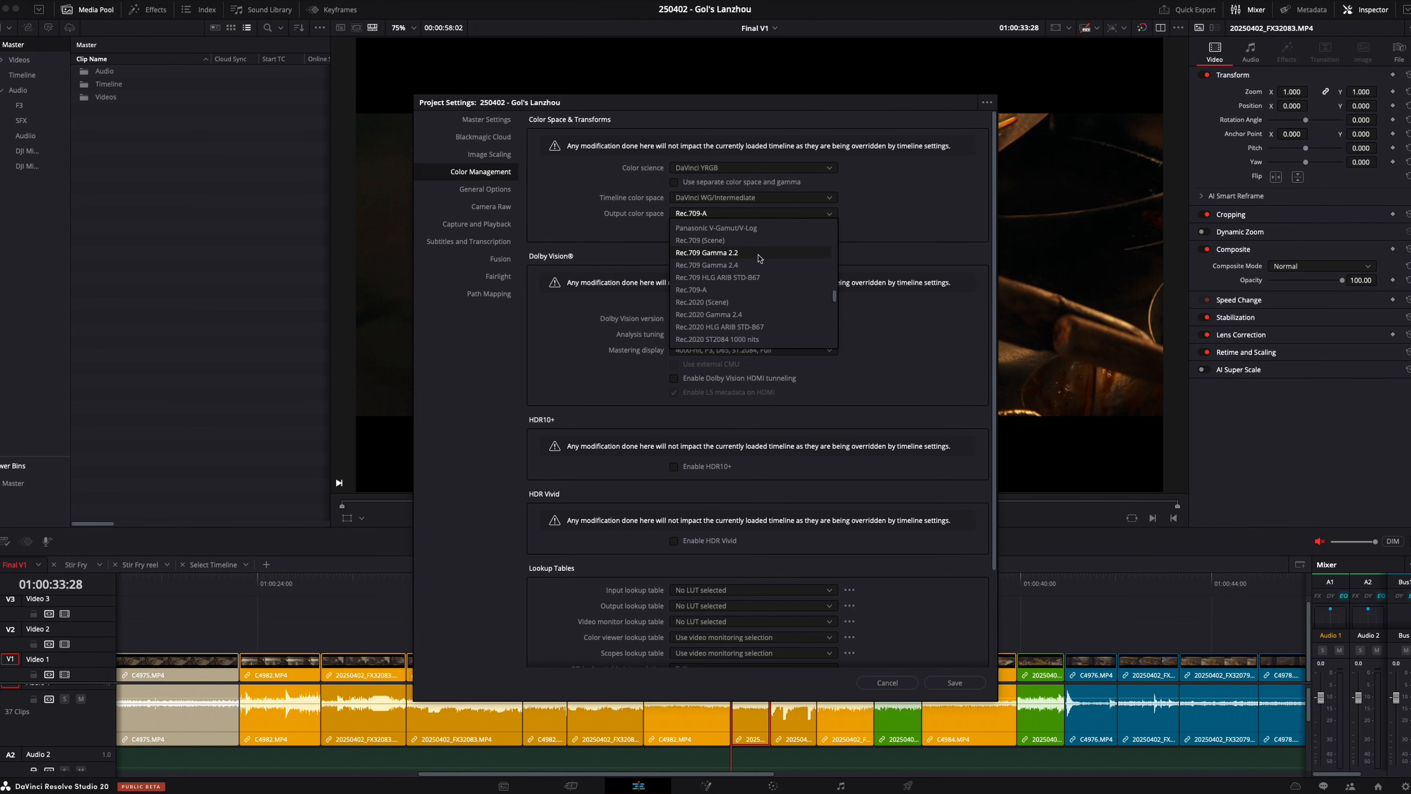
{"action": "left_click", "coordinate": [707, 252]}
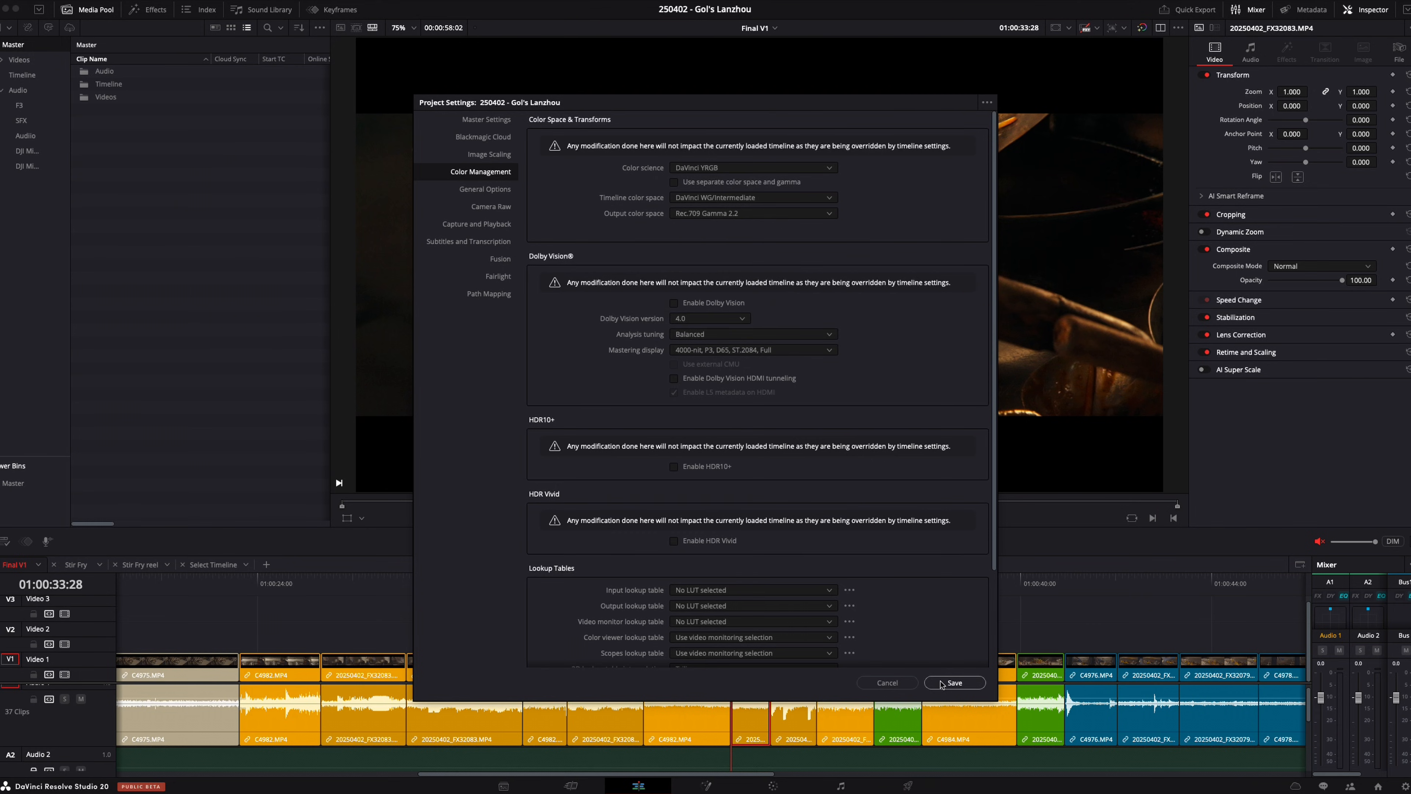
{"action": "left_click", "coordinate": [955, 682]}
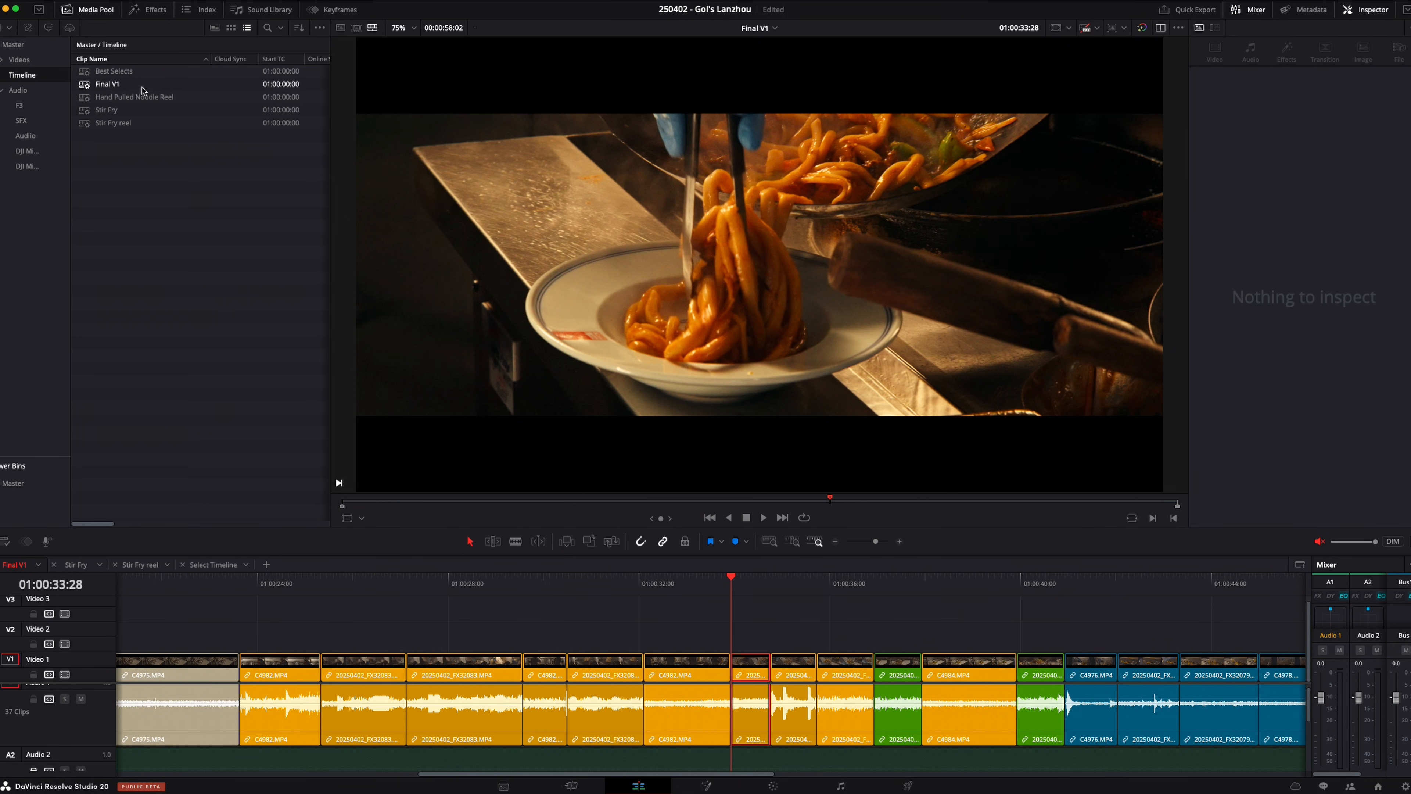
Show the Final V1 timeline's Color settings via its Media Pool context menu
{"action": "right_click", "coordinate": [107, 83]}
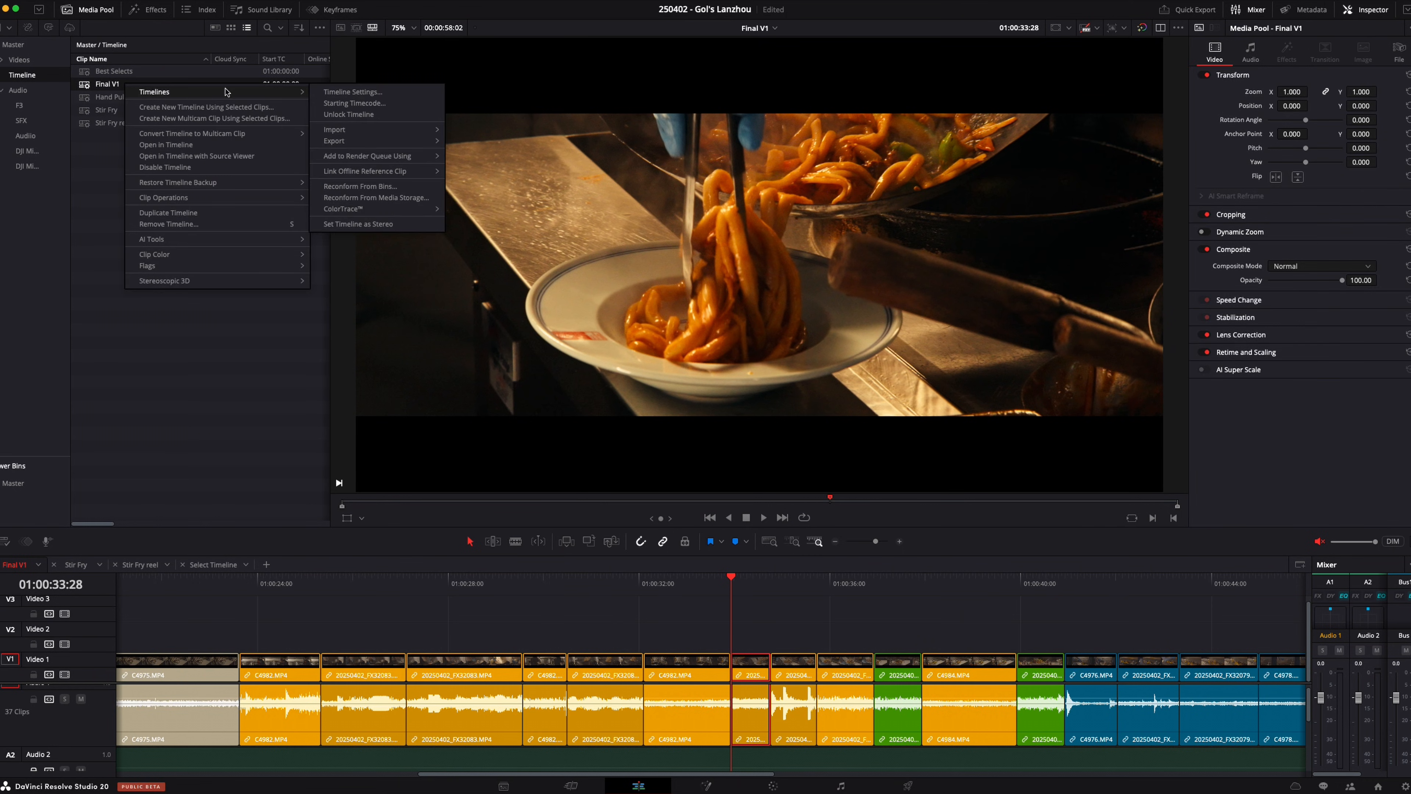
{"action": "left_click", "coordinate": [353, 91]}
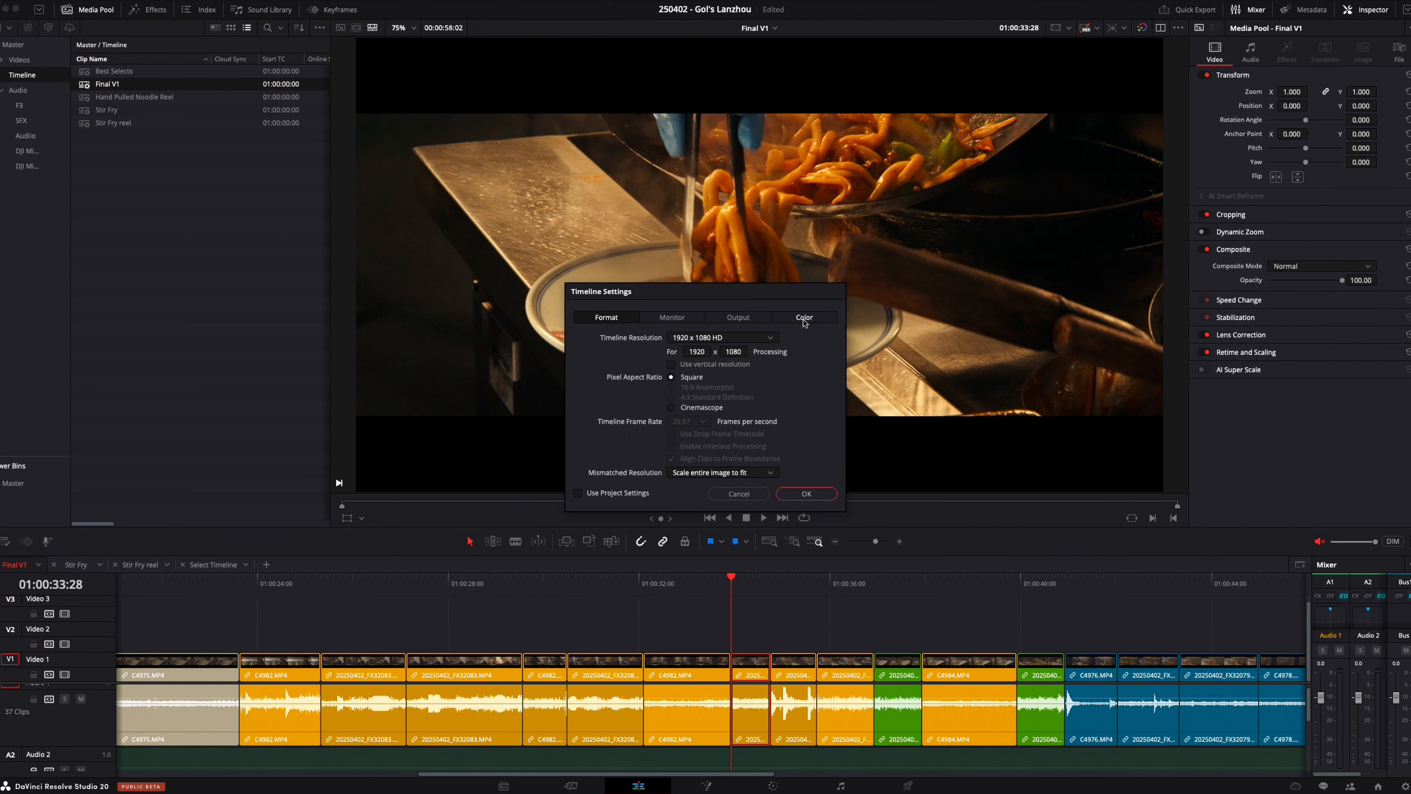
{"action": "left_click", "coordinate": [804, 318]}
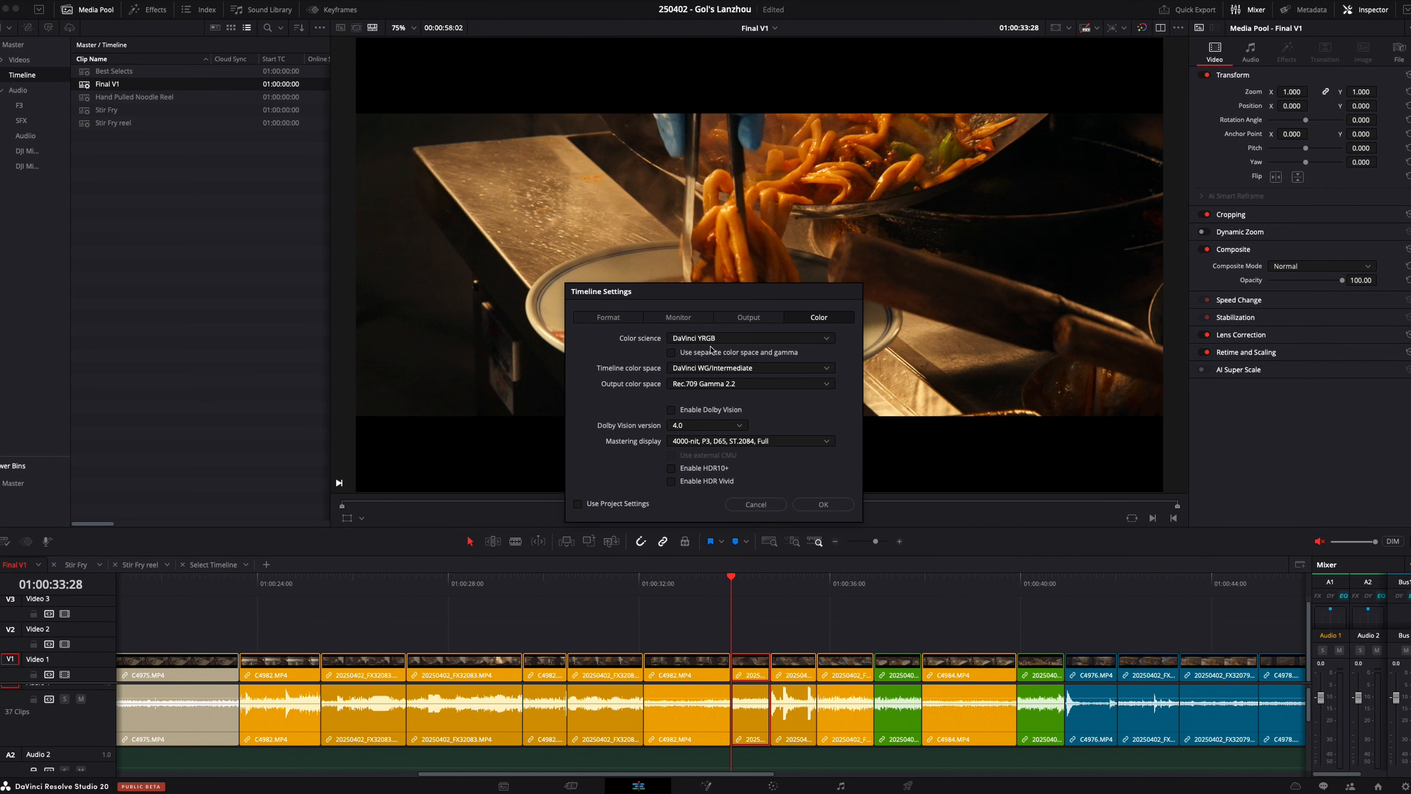